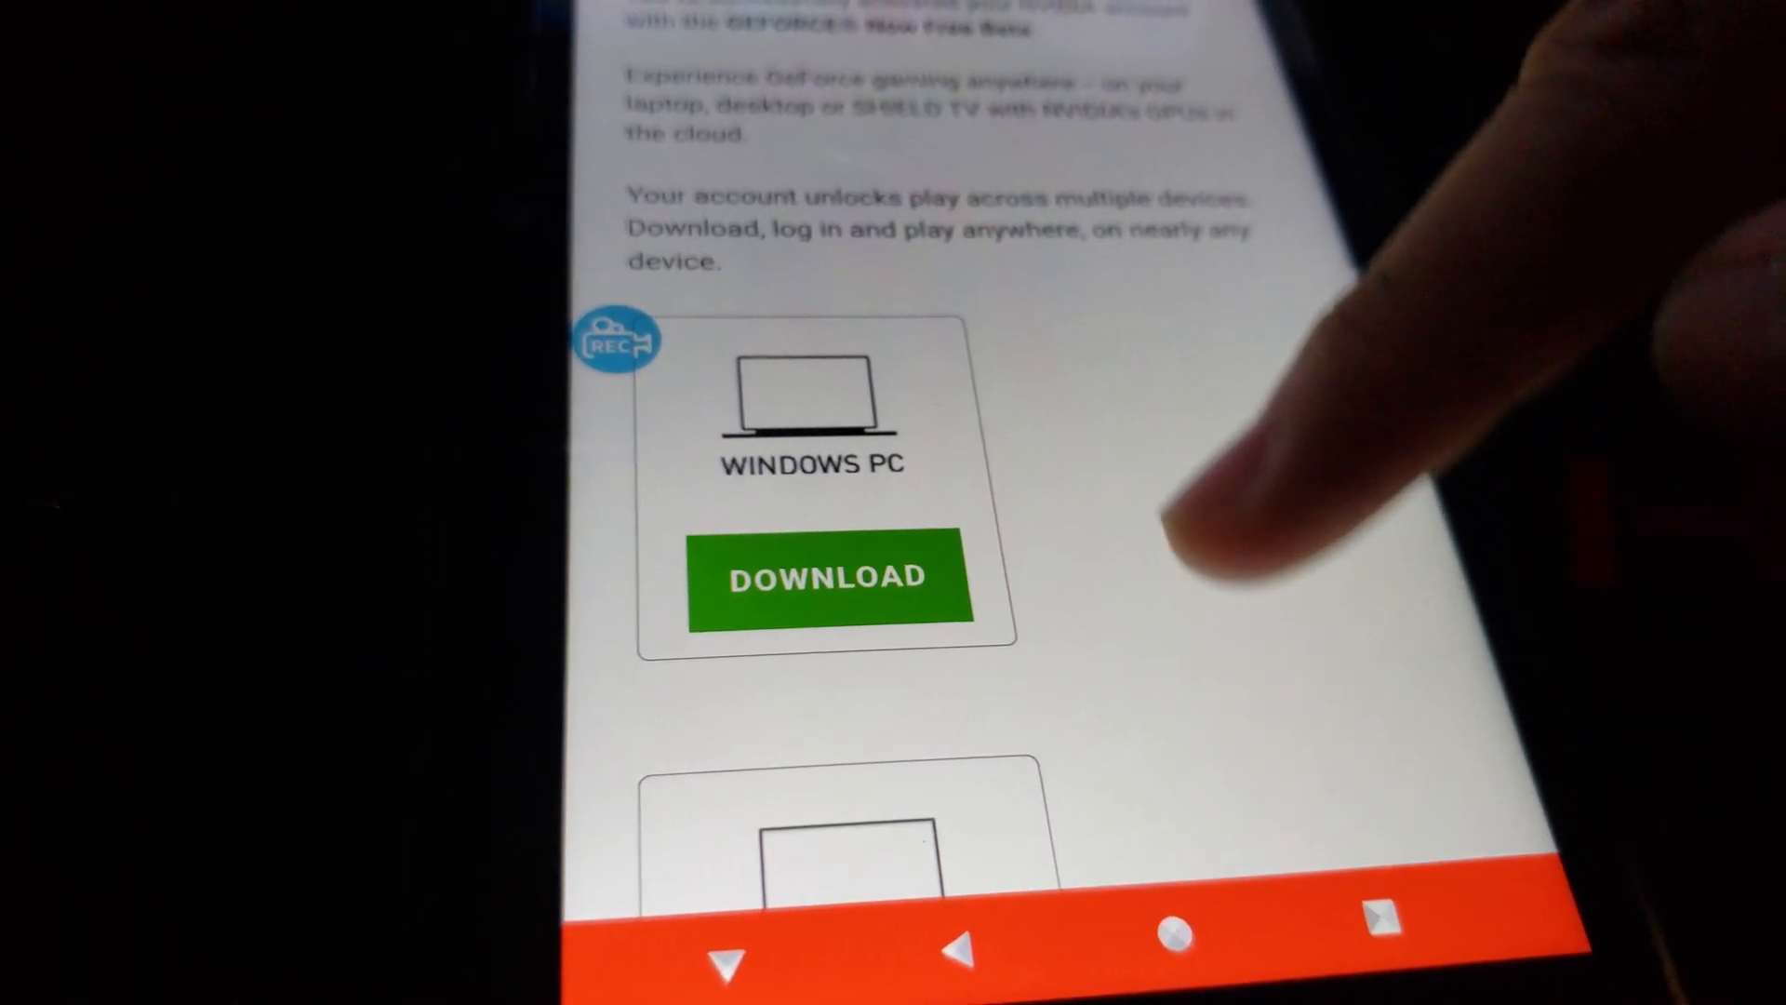
Scroll the GeForce NOW confirmation page down to the device download options
{"action": "scroll", "scroll_direction": "down", "scroll_amount": 3}
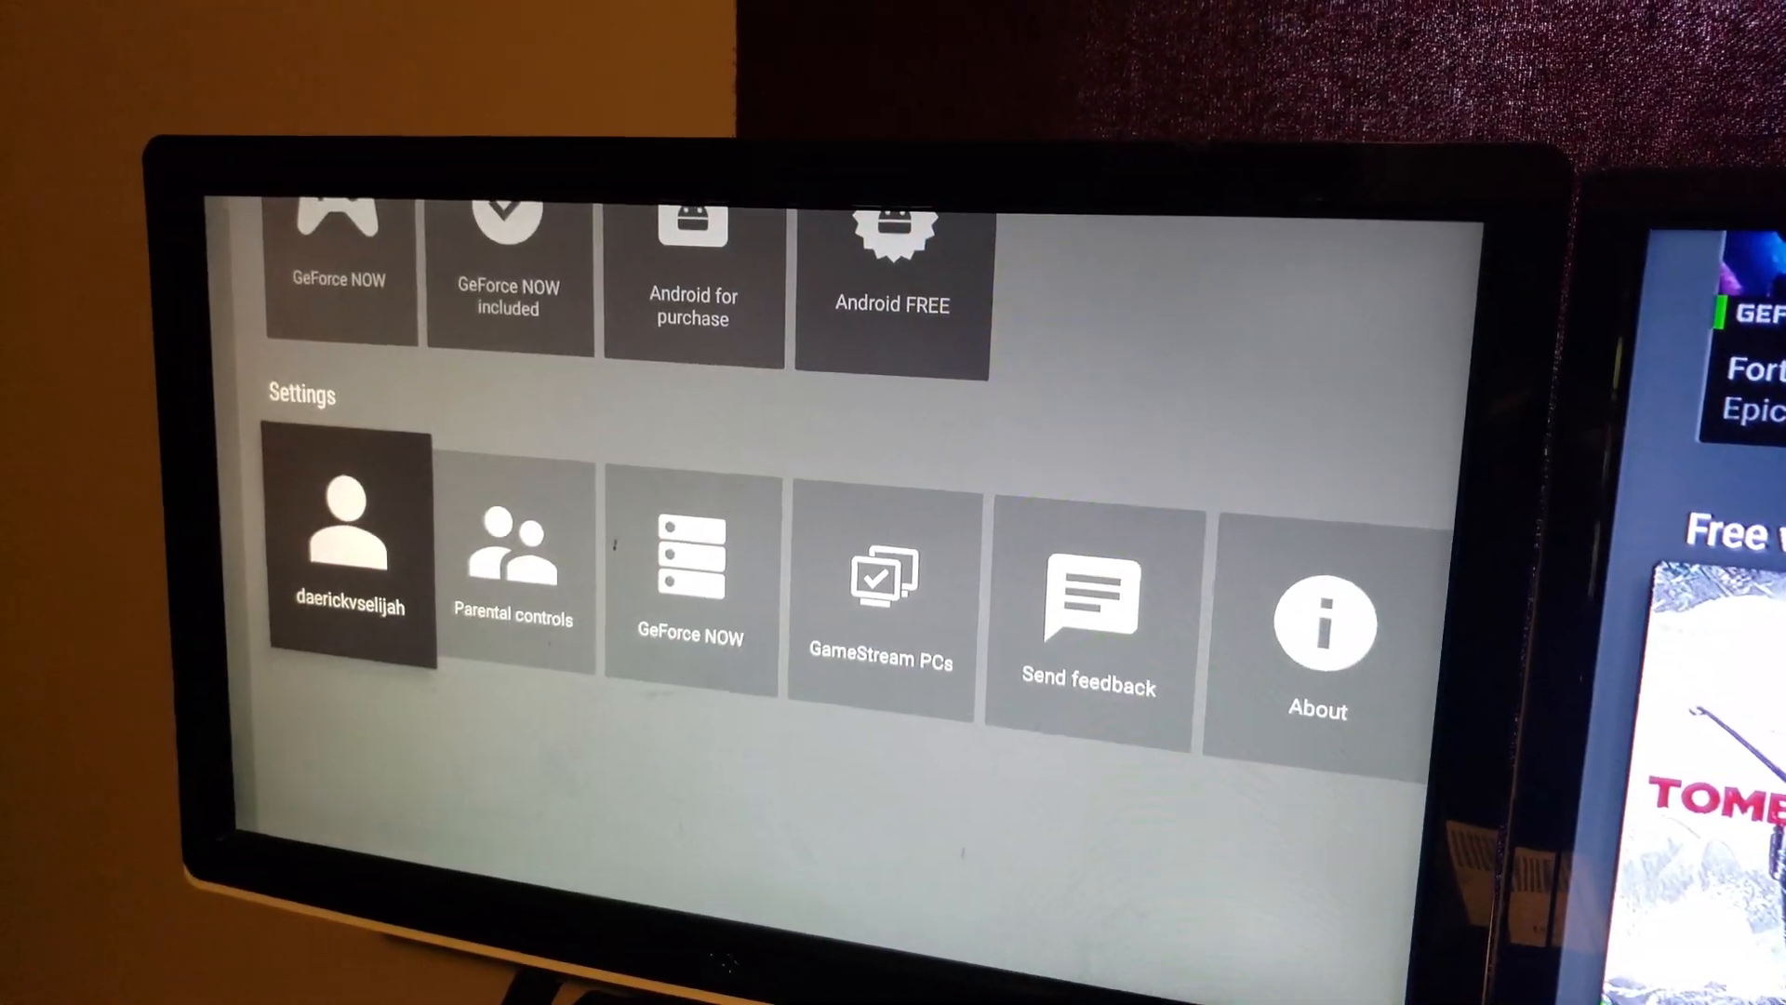
Check NVIDIA Games' version for updates, launch the app, and show Free-to-Play games
{"action": "left_click", "coordinate": [349, 536]}
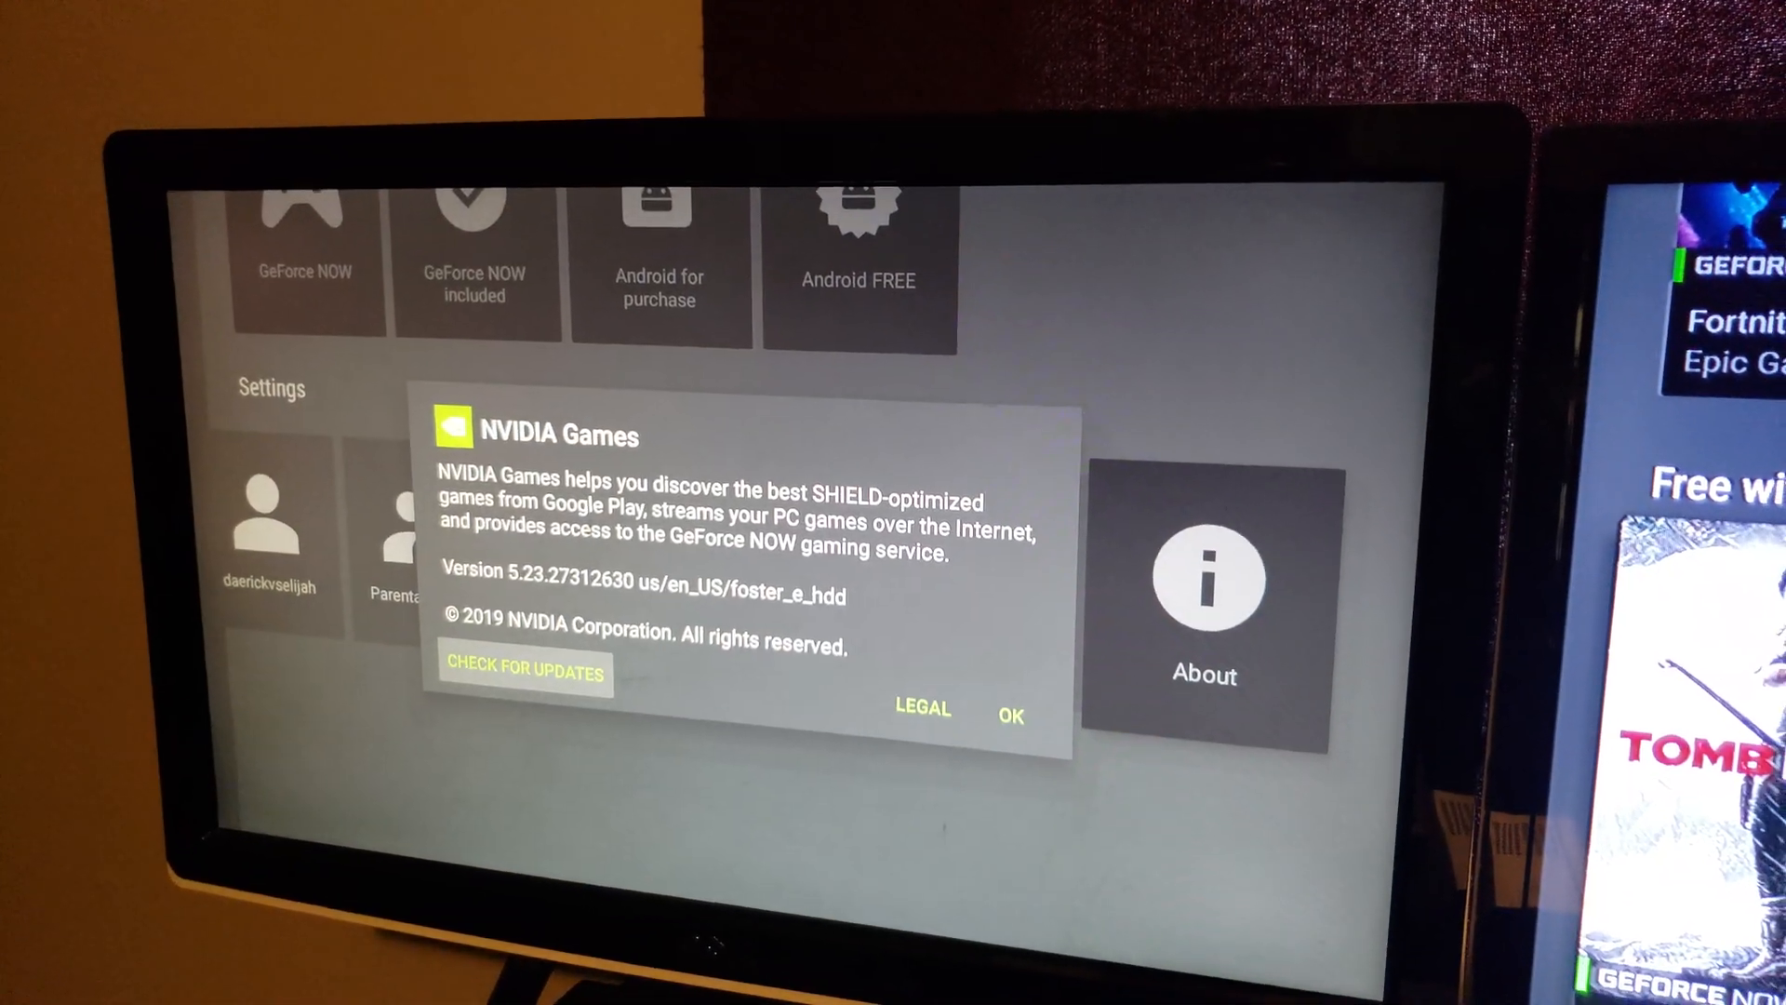
{"action": "left_click", "coordinate": [524, 672]}
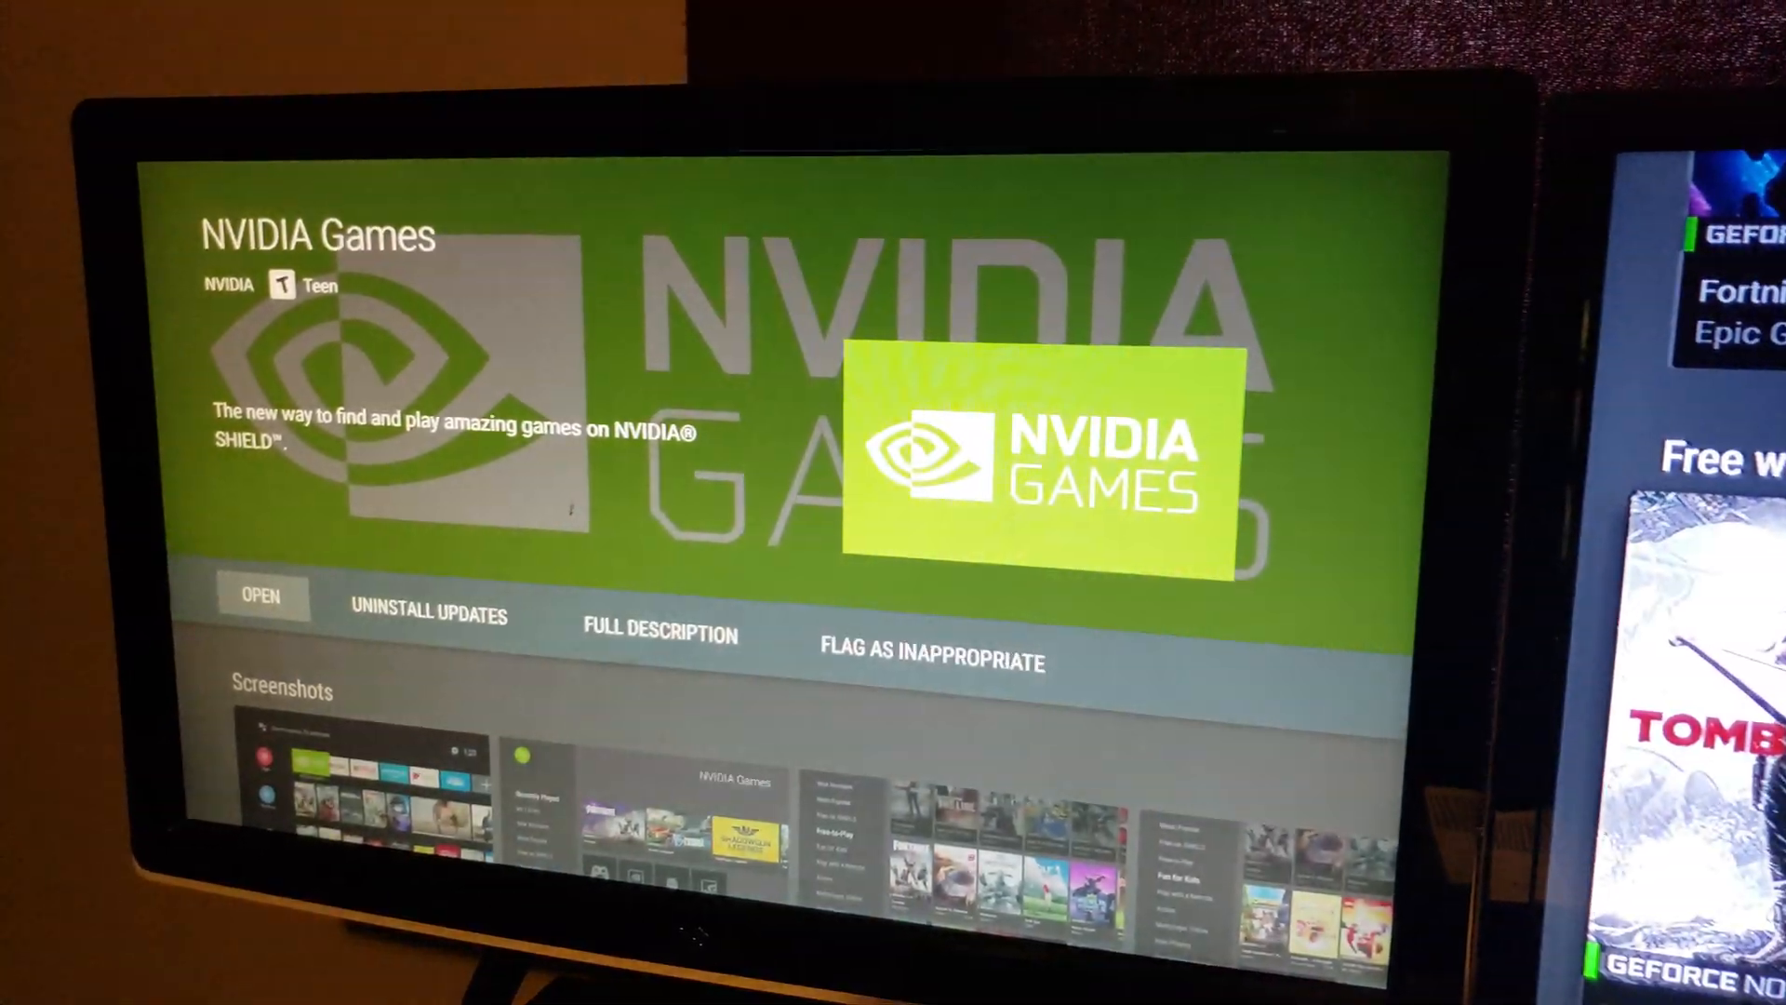
{"action": "left_click", "coordinate": [261, 595]}
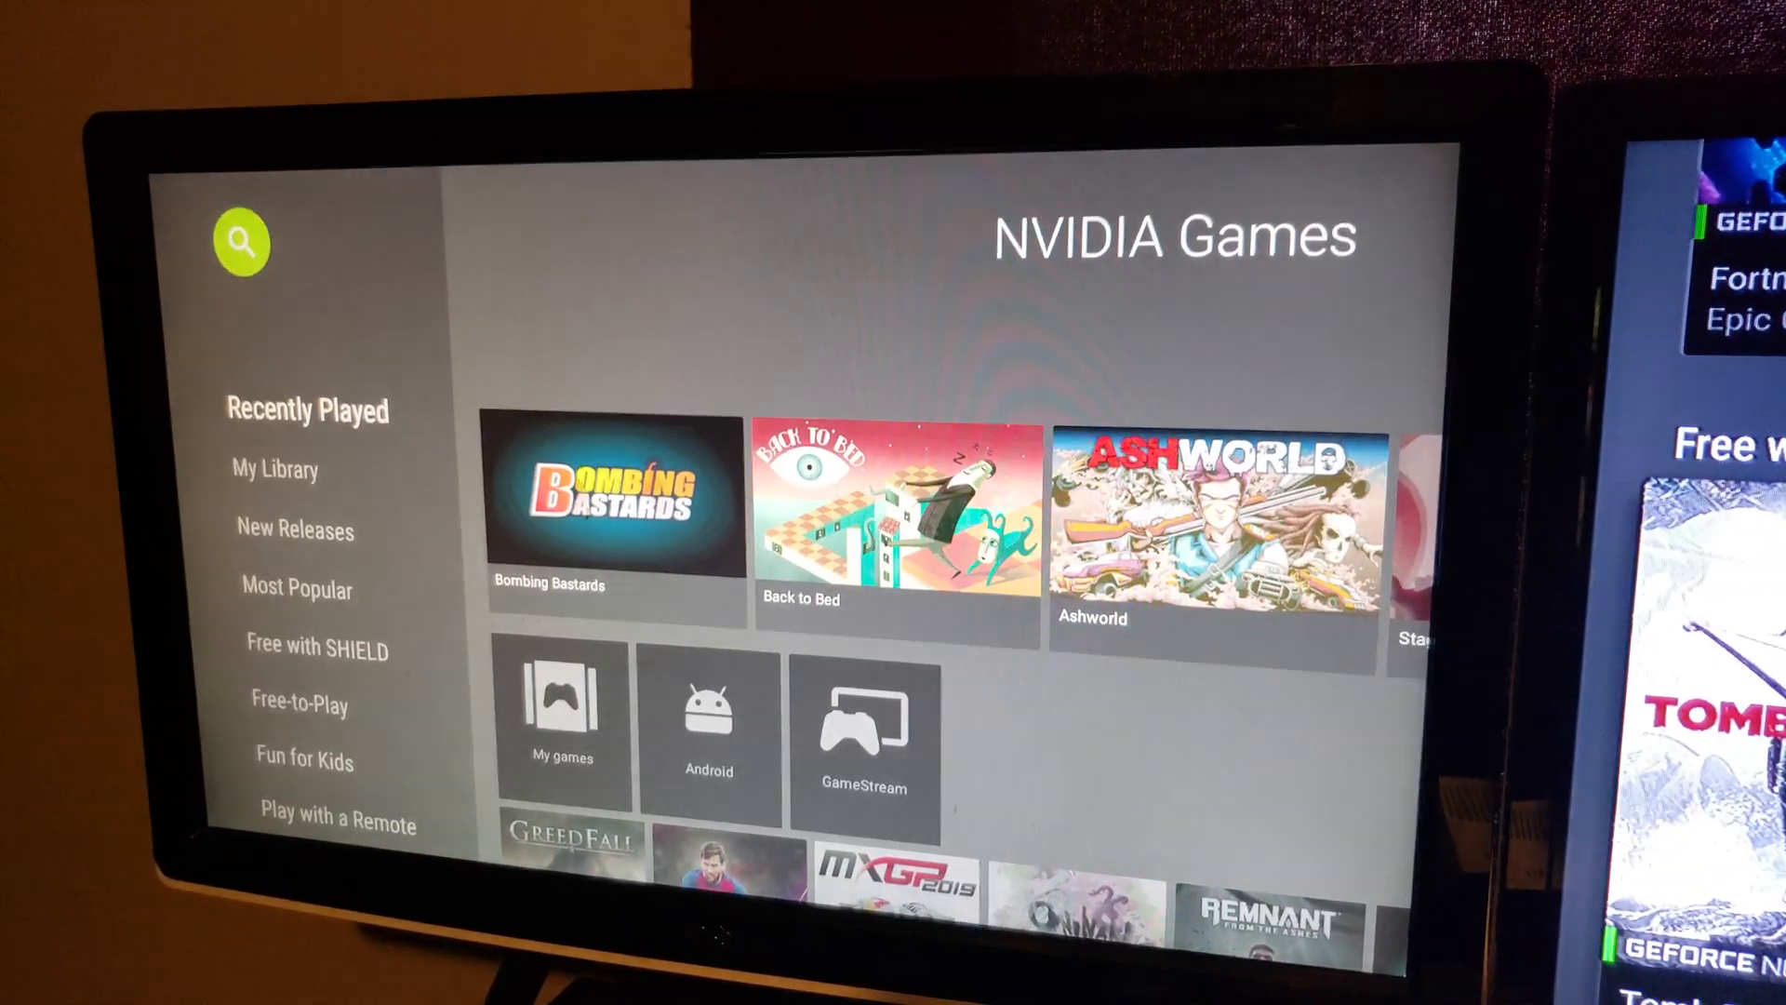
{"action": "scroll", "scroll_direction": "down", "scroll_amount": 3}
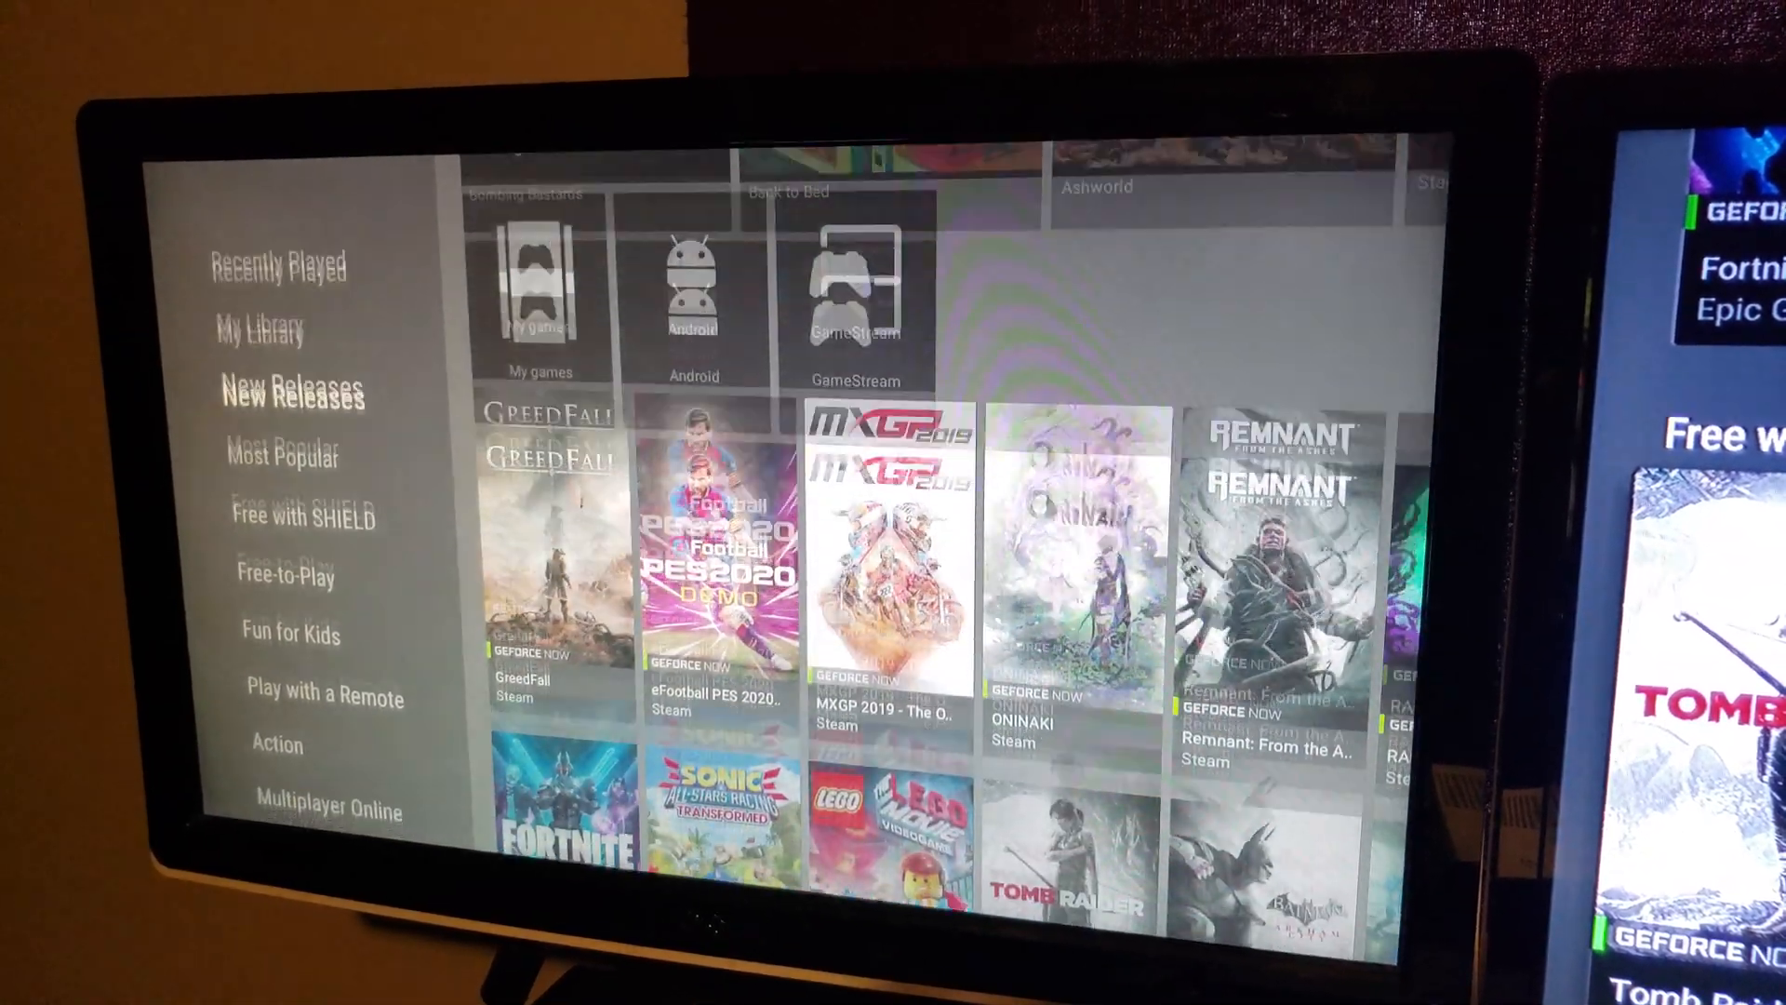
{"action": "left_click", "coordinate": [287, 406]}
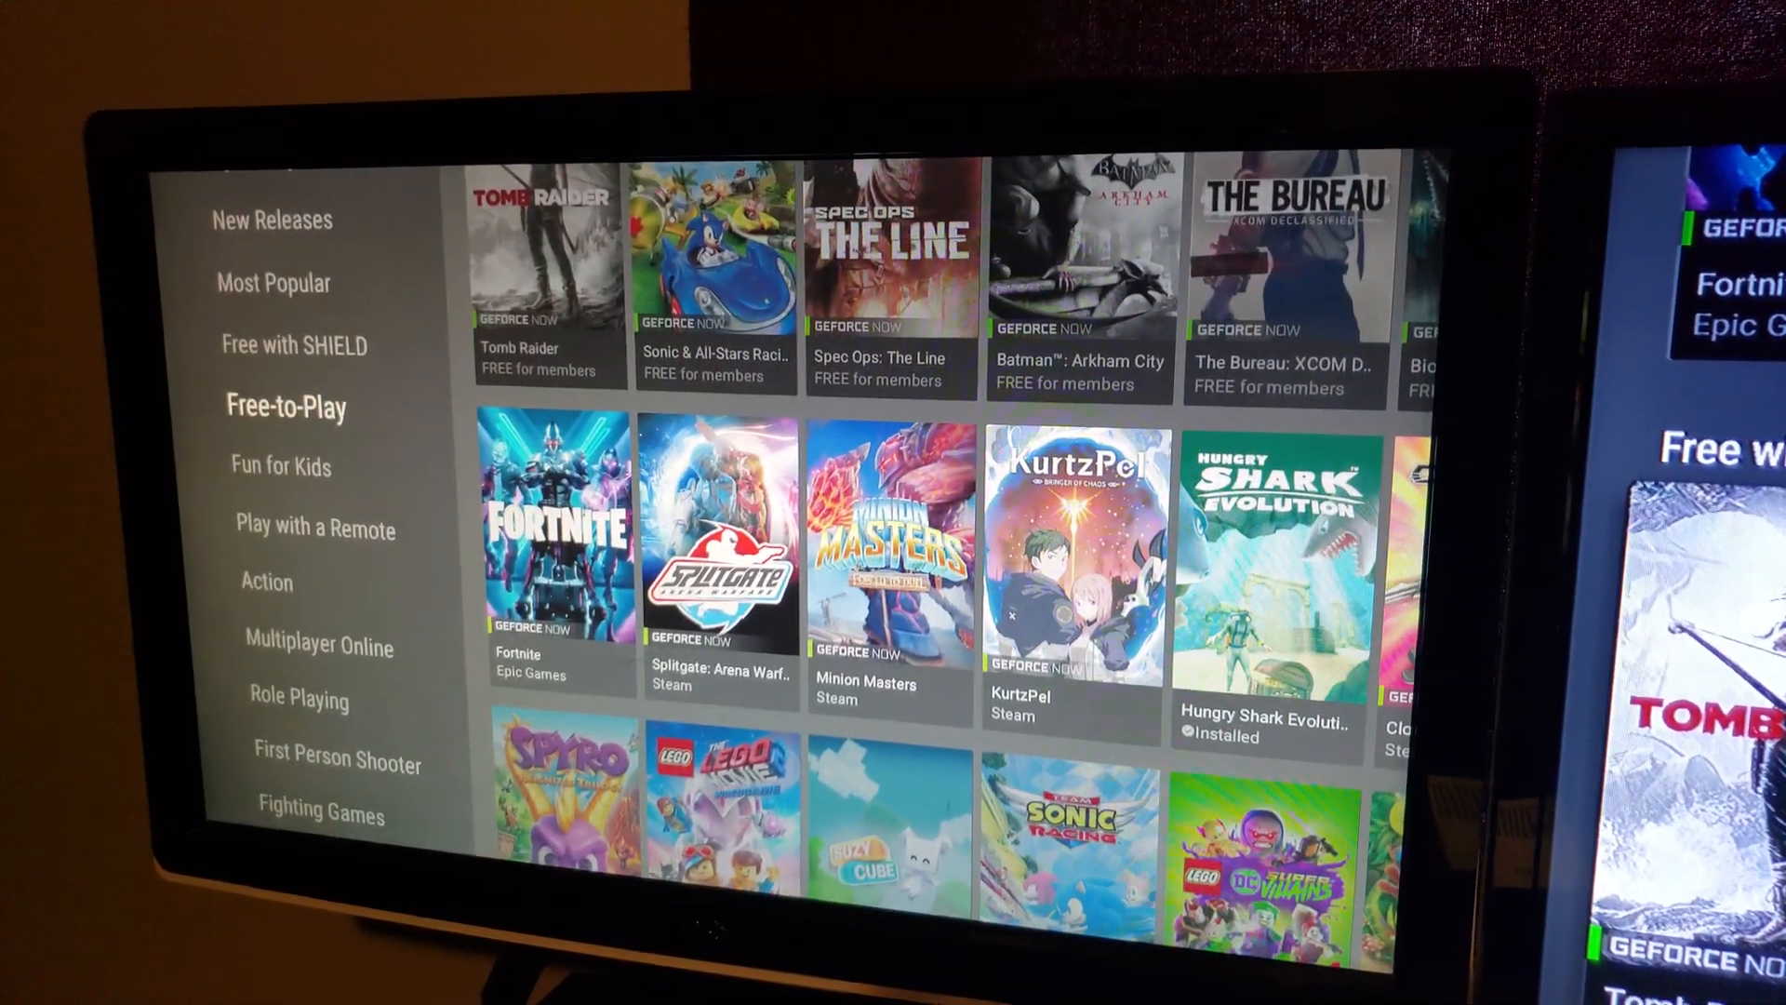